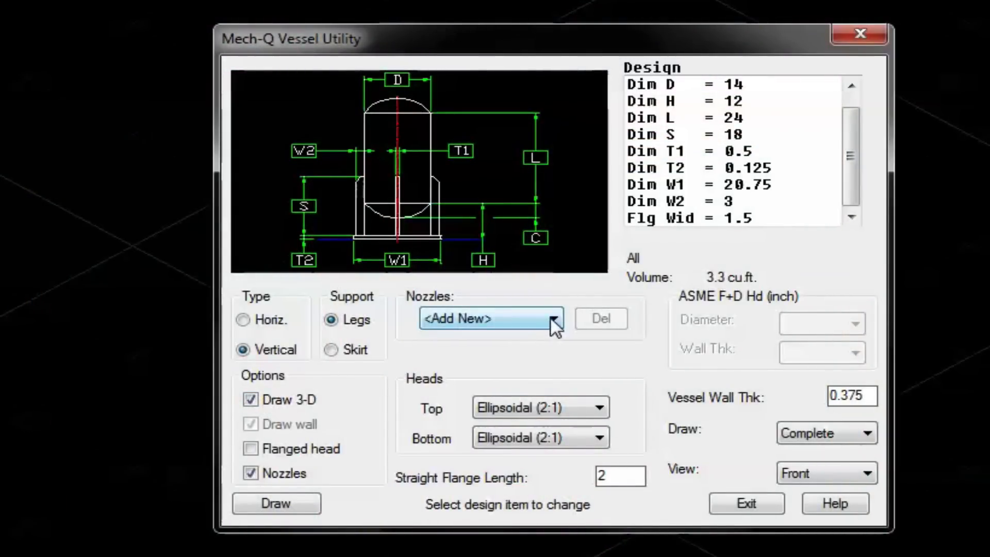
# - Review the vertical tank's nozzle list, then draw the tank on legs in the model
pyautogui.click(555, 318)
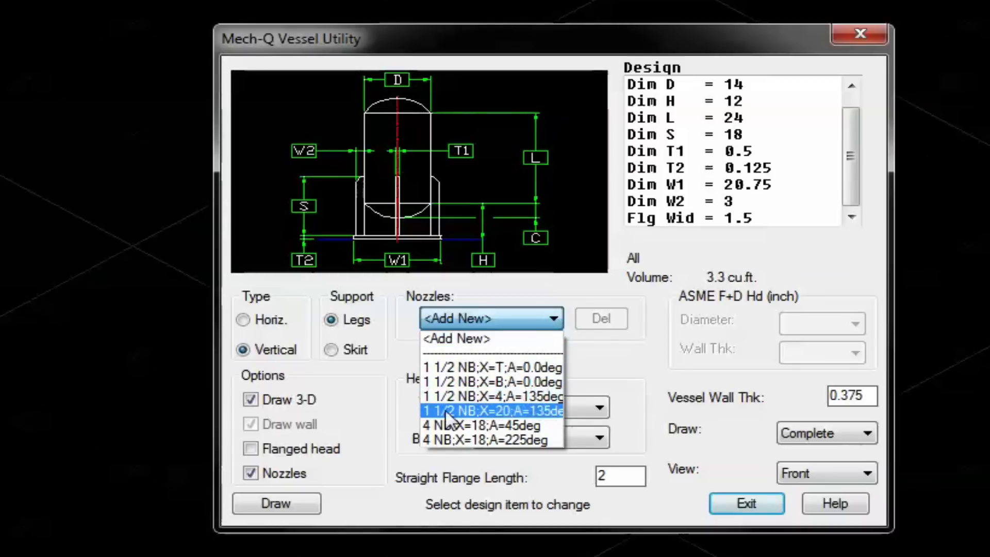
pyautogui.click(489, 440)
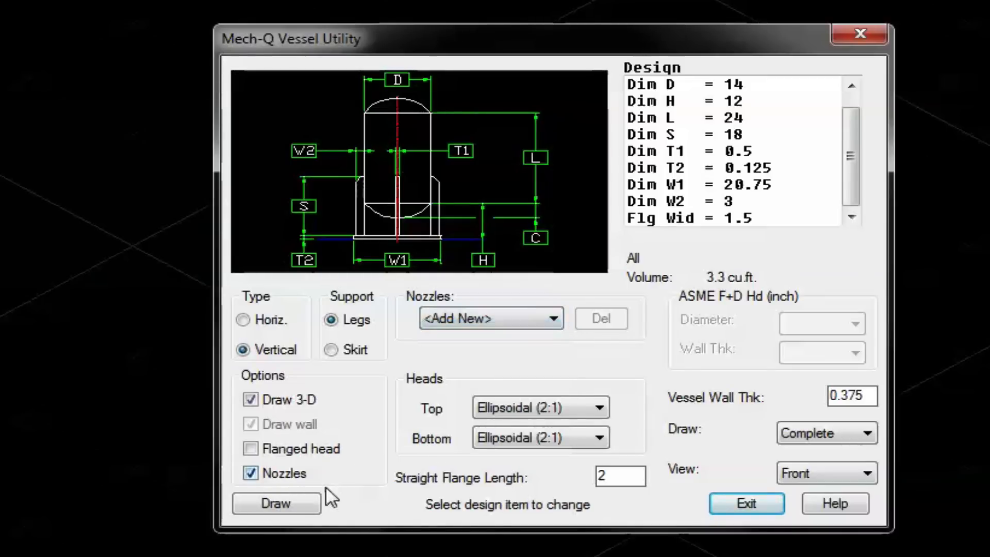
pyautogui.click(275, 503)
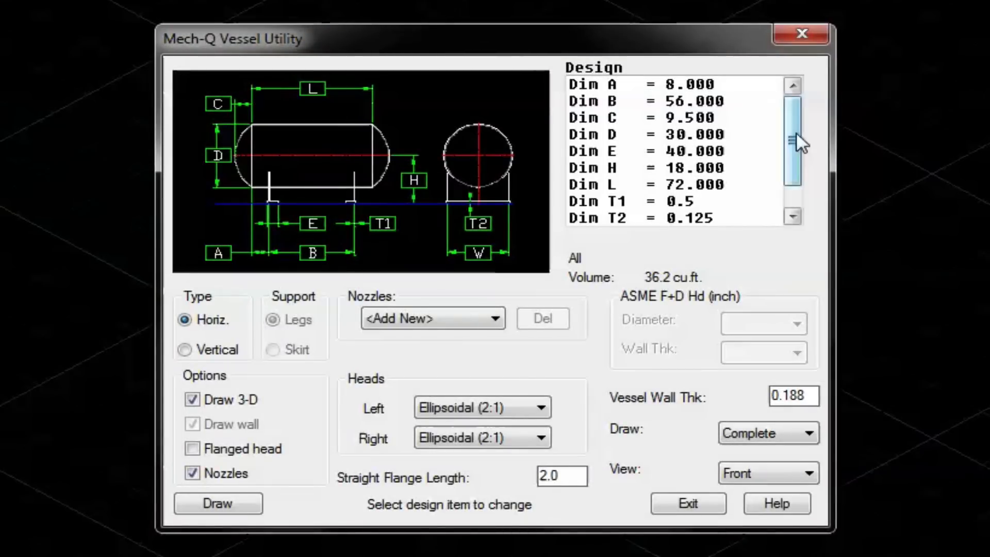
pyautogui.moveTo(499, 284)
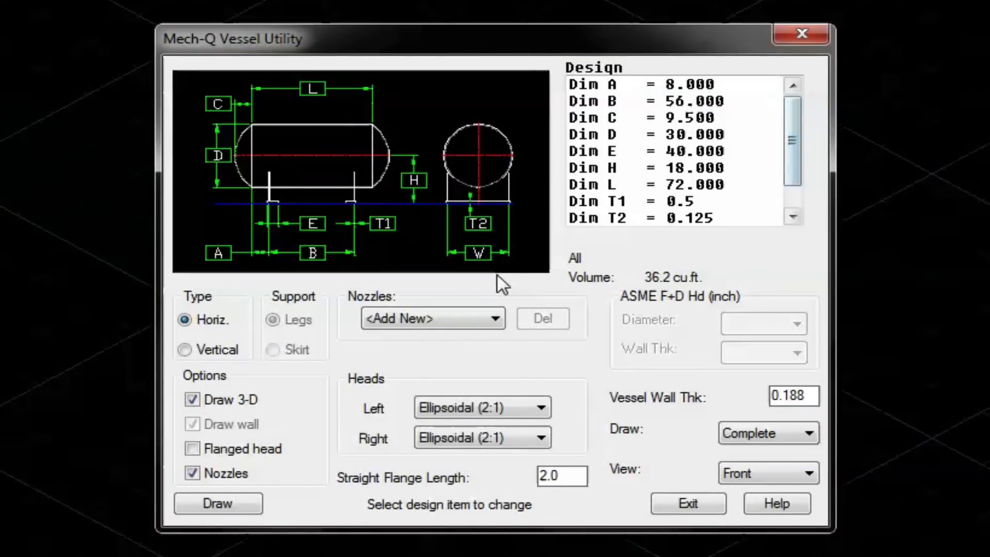
# - Specify a new 1/2-inch body nozzle with radial position 180 and confirm it
pyautogui.click(495, 318)
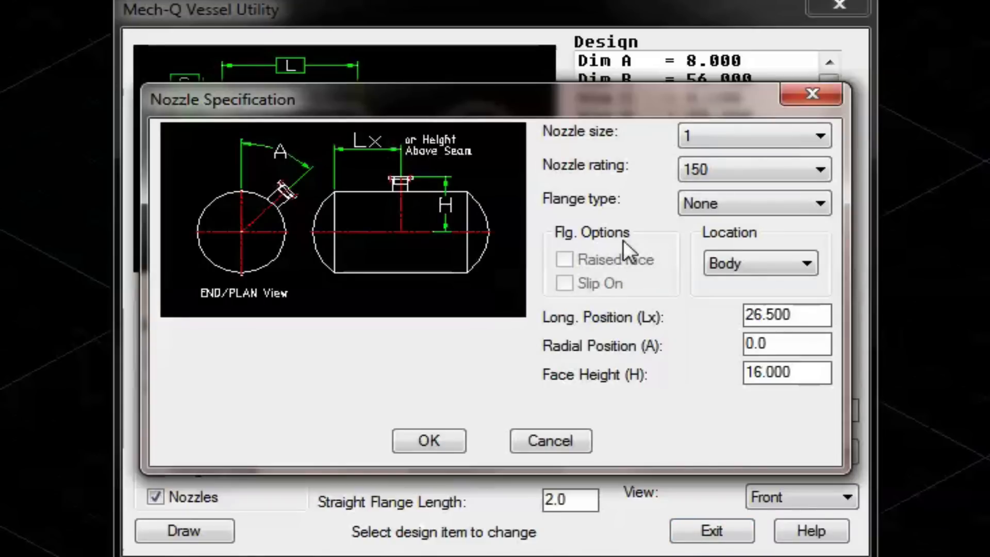
pyautogui.click(753, 135)
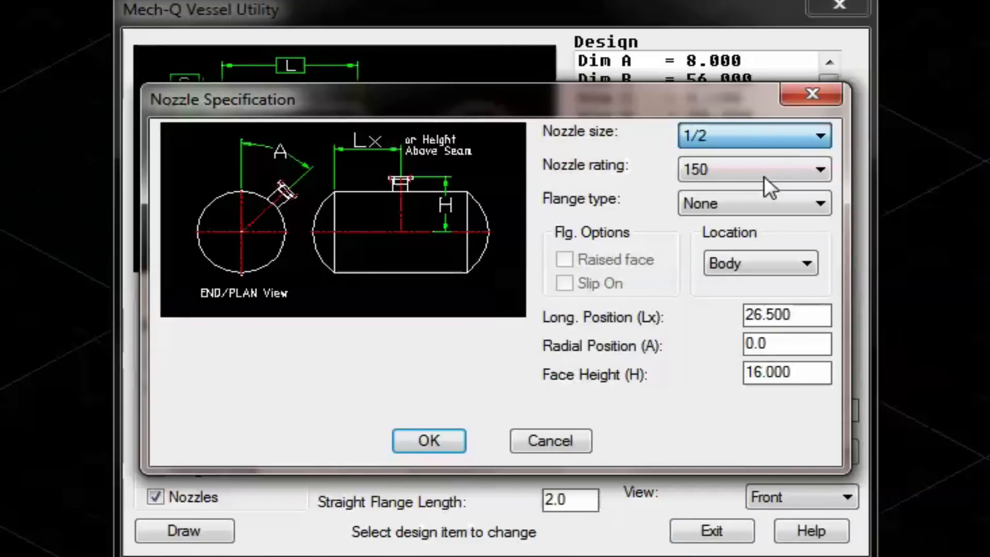
pyautogui.click(785, 315)
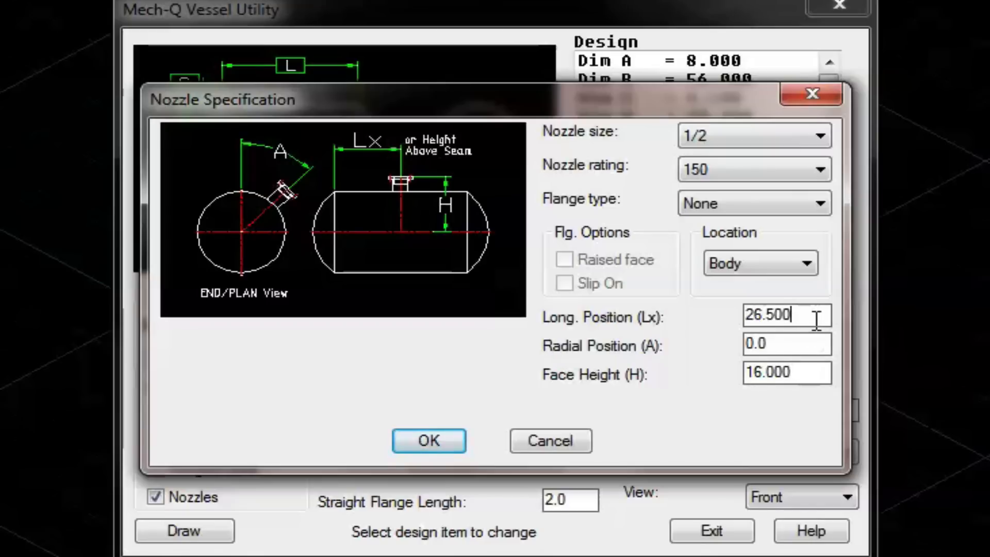
pyautogui.tripleClick(785, 315)
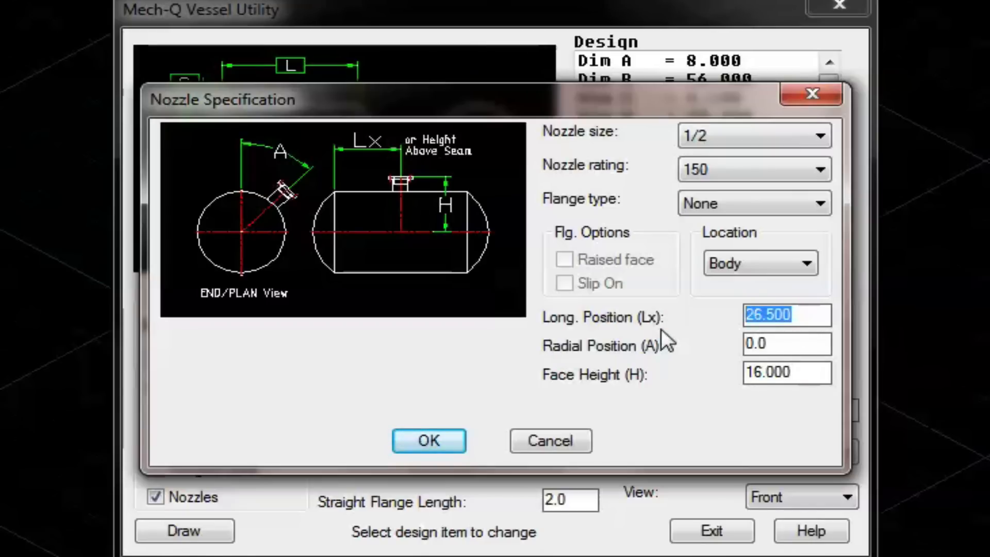
pyautogui.write('68')
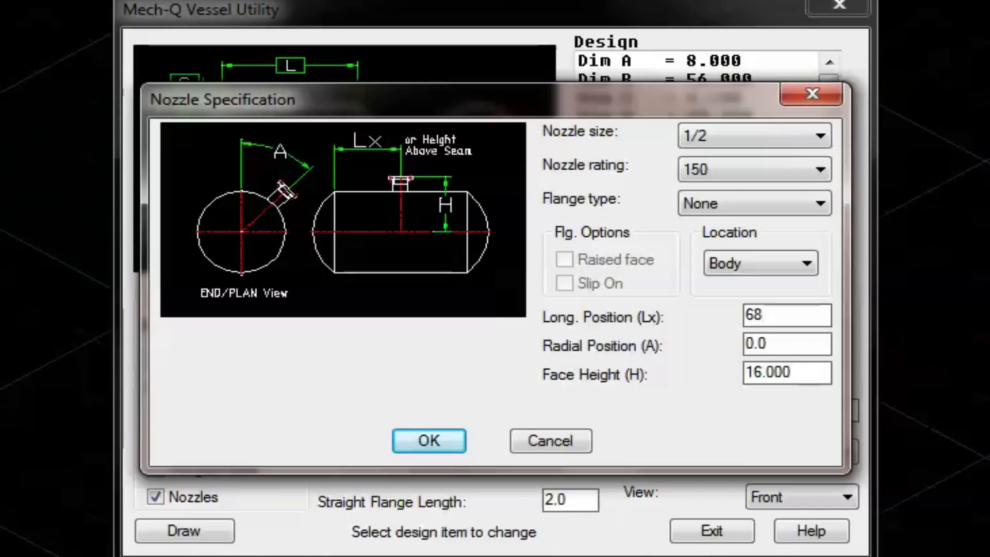
pyautogui.write('18')
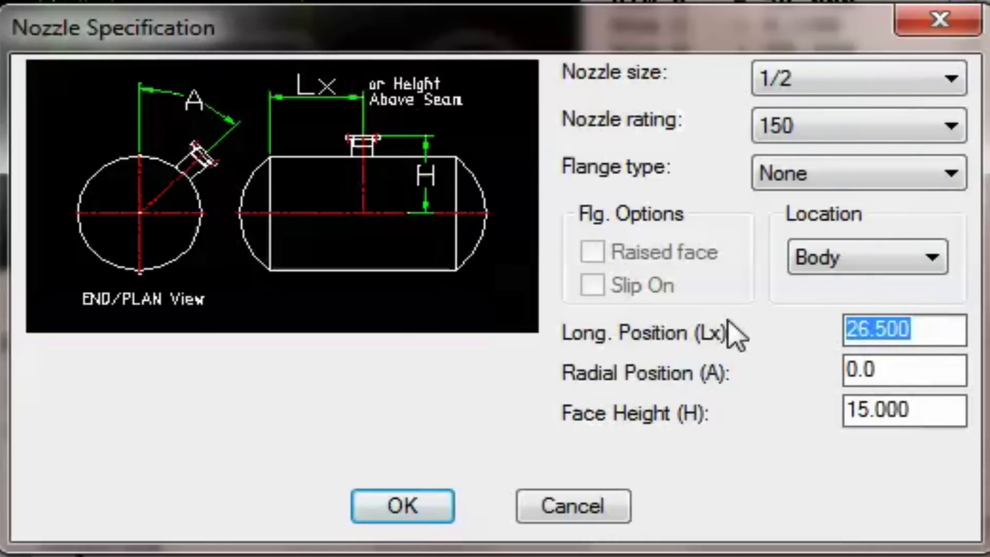
pyautogui.write('180')
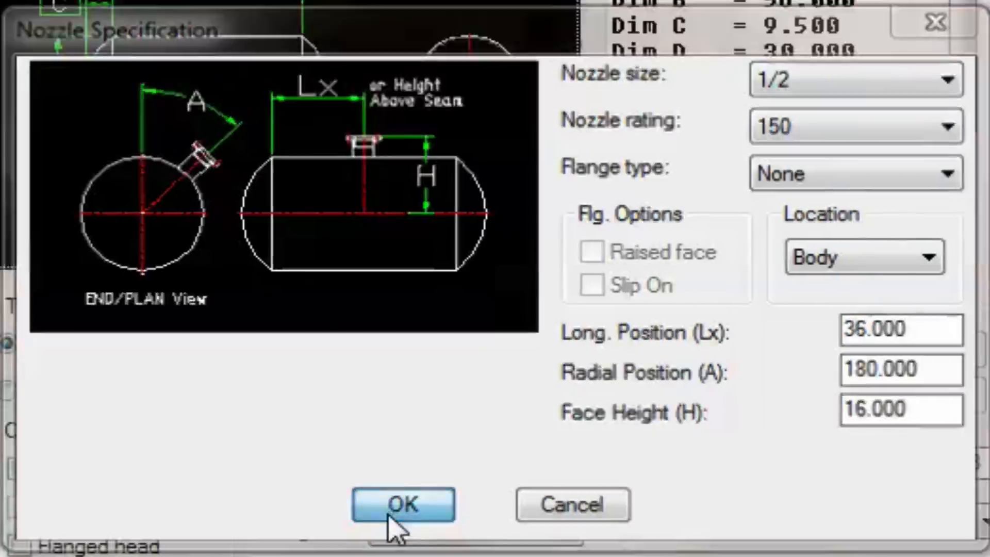
pyautogui.click(403, 504)
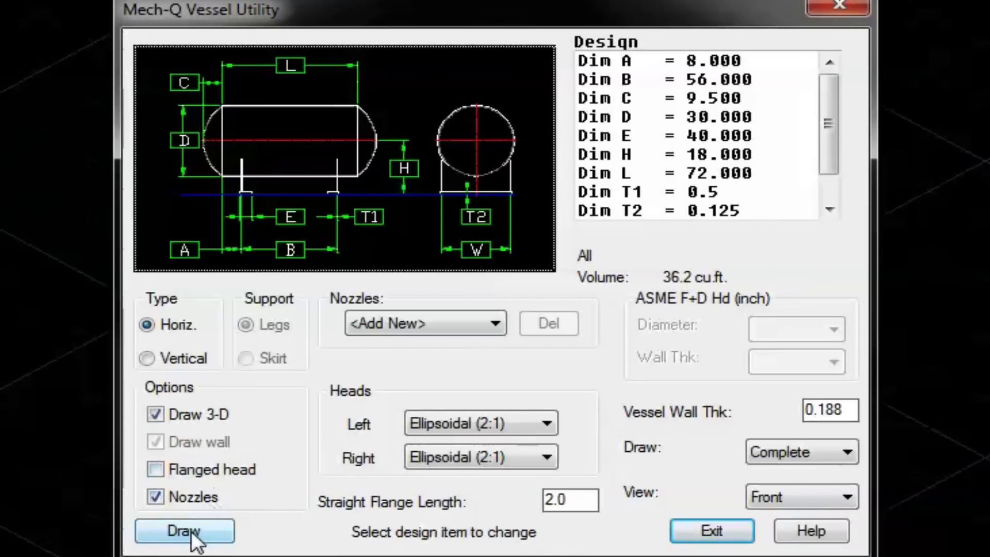
# - Draw the horizontal vessel and pick the angle view for an L3x2x3/16 member
pyautogui.click(184, 531)
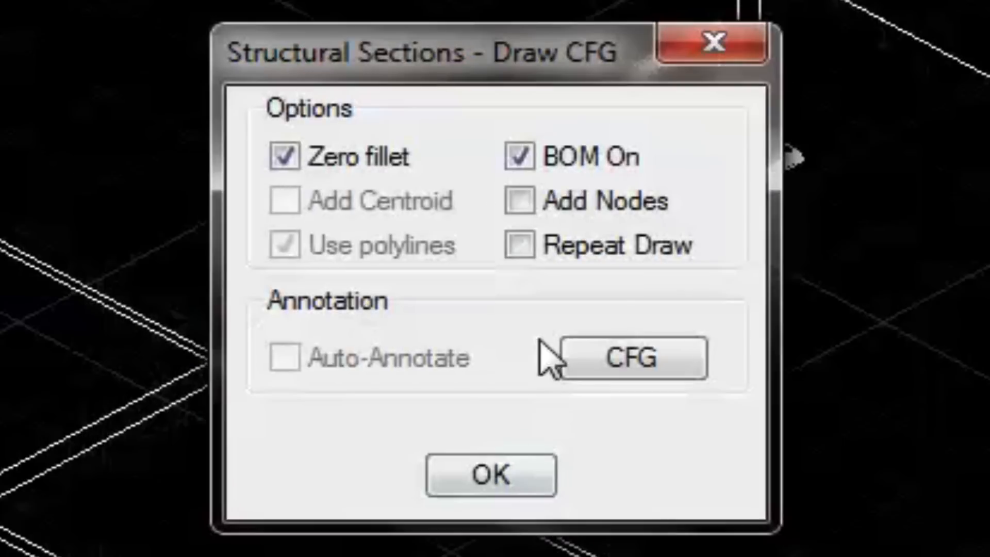
pyautogui.moveTo(509, 413)
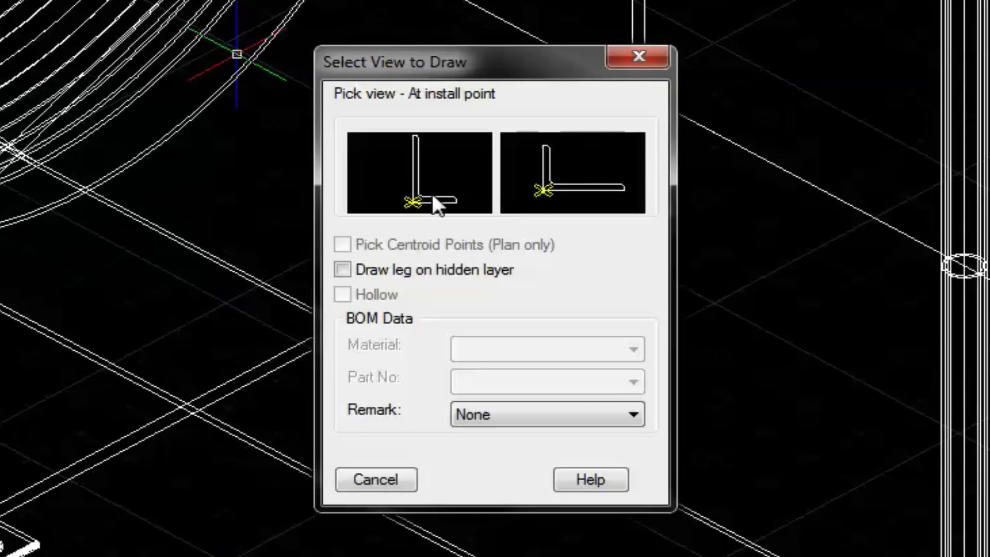
pyautogui.click(570, 172)
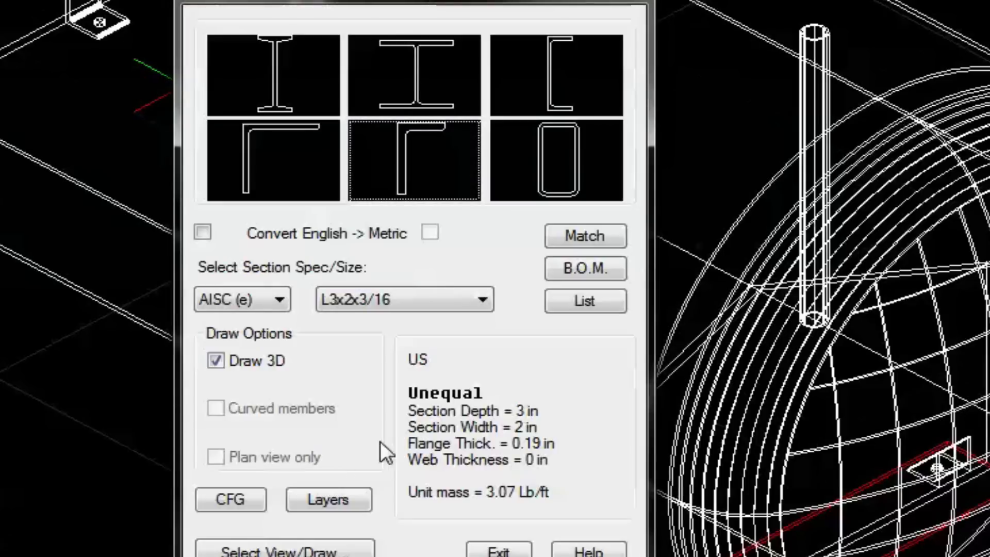
# - Place the L3x2x3/16 angle member beside the vessel base, rotated 180 degrees
pyautogui.click(280, 546)
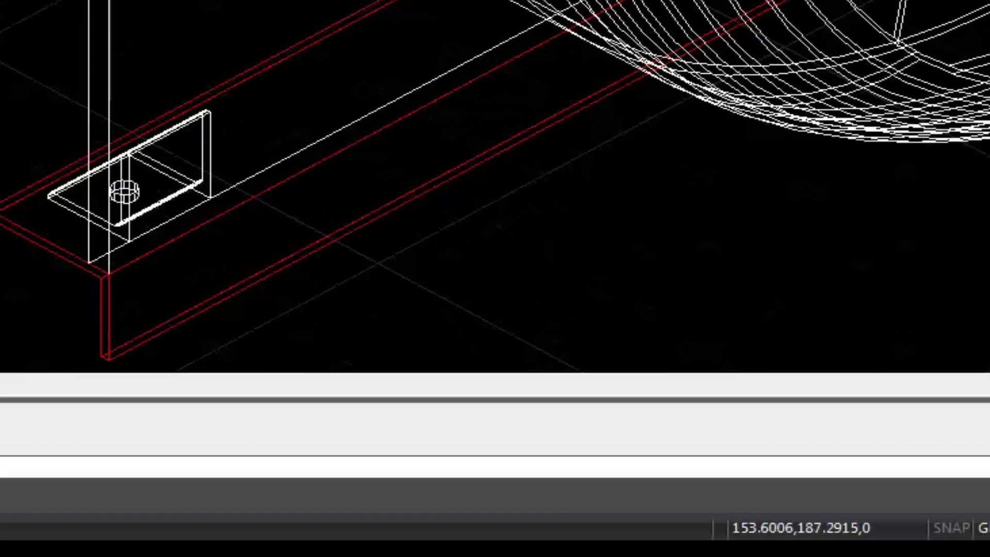
pyautogui.write('180')
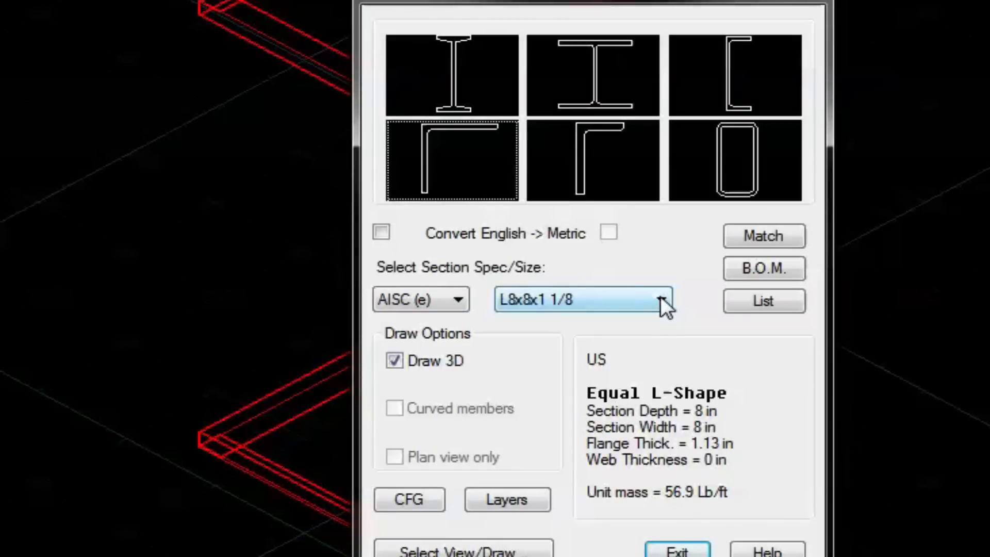
# - Draw L2x2x3/16 equal-angle members with mirror Y and roll 1
pyautogui.click(658, 299)
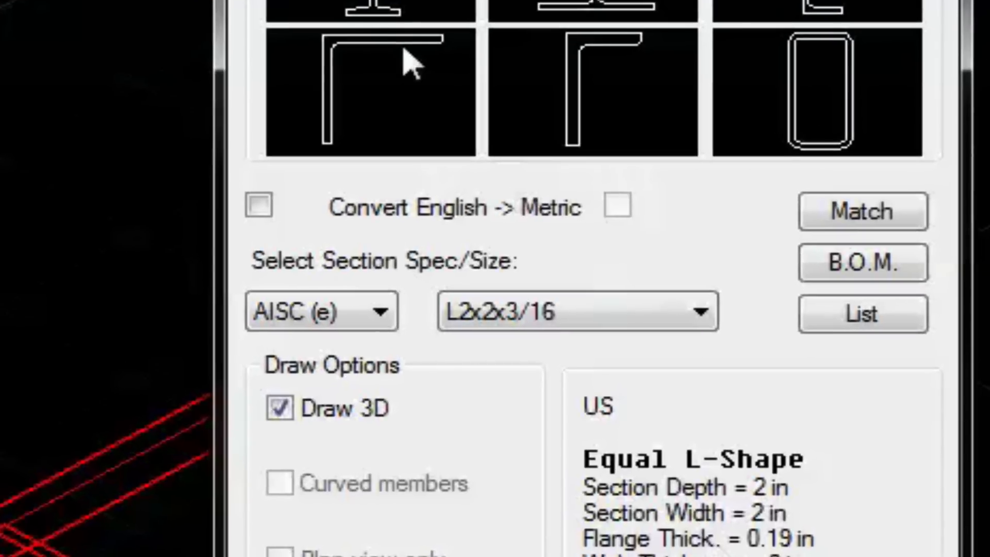
pyautogui.click(369, 92)
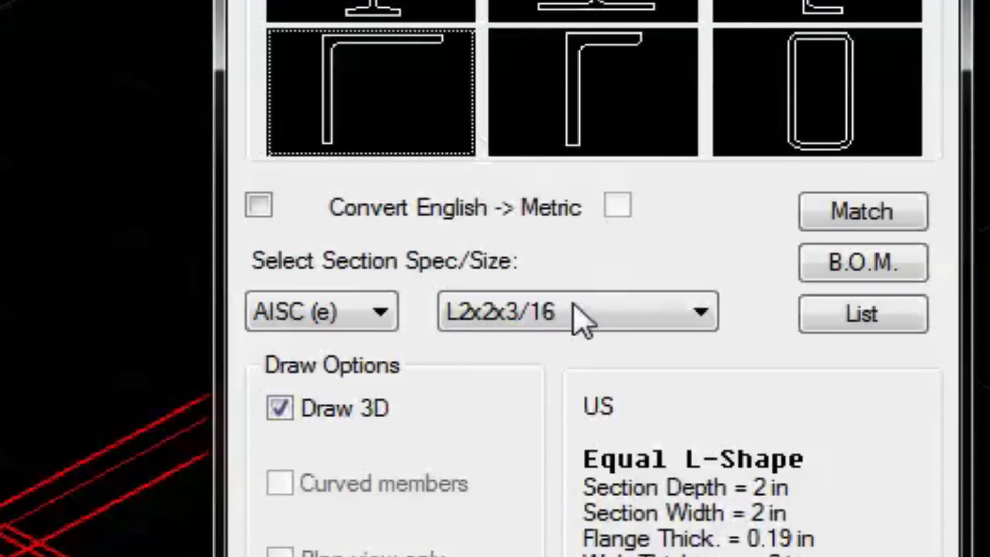
pyautogui.moveTo(584, 325)
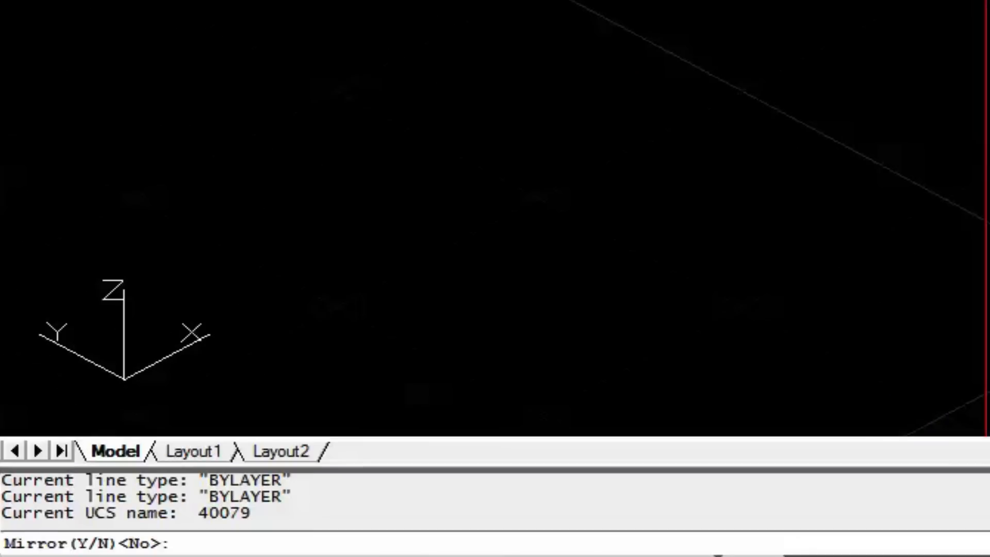
pyautogui.write('Y')
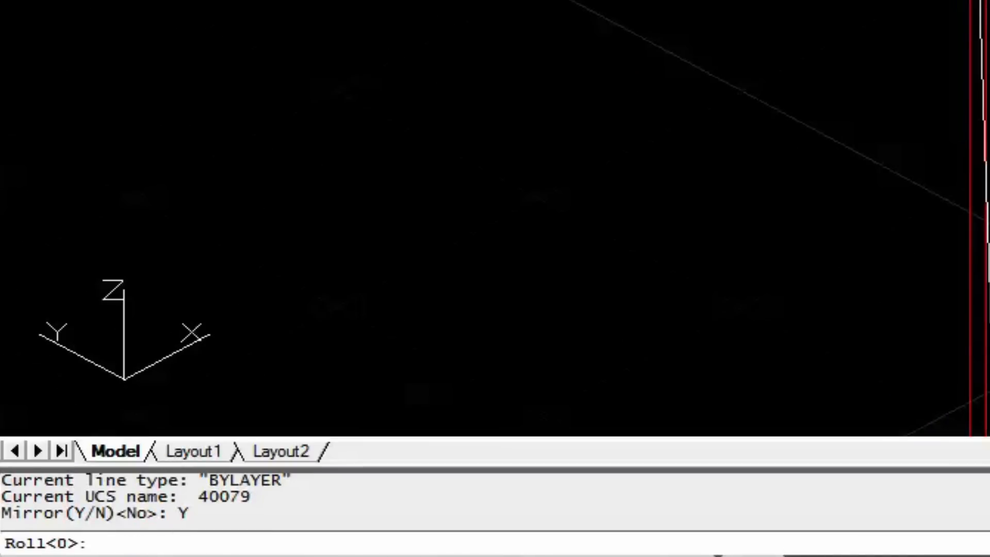
pyautogui.write('1')
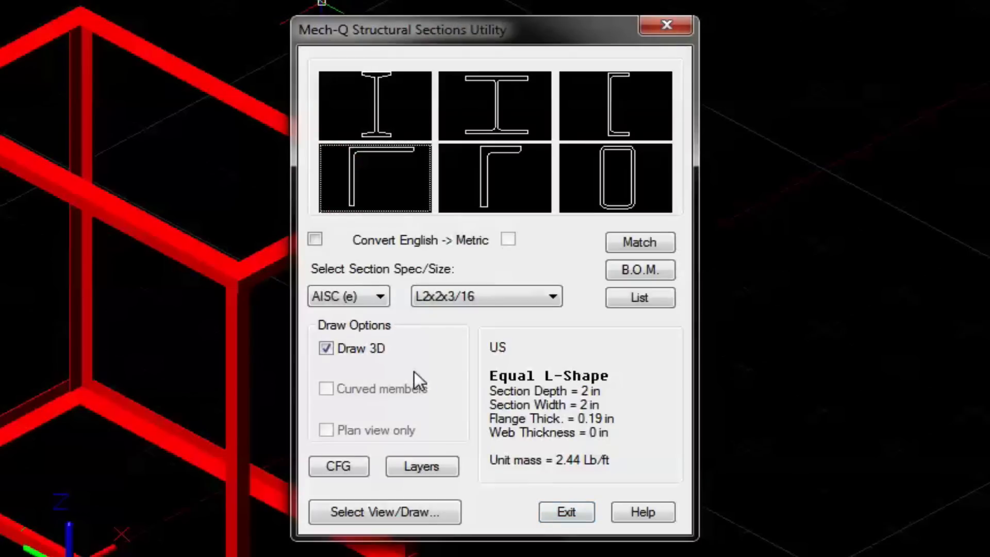
# - Configure the BOM fields, generate the frame's bill of materials, and orbit the model
pyautogui.click(638, 270)
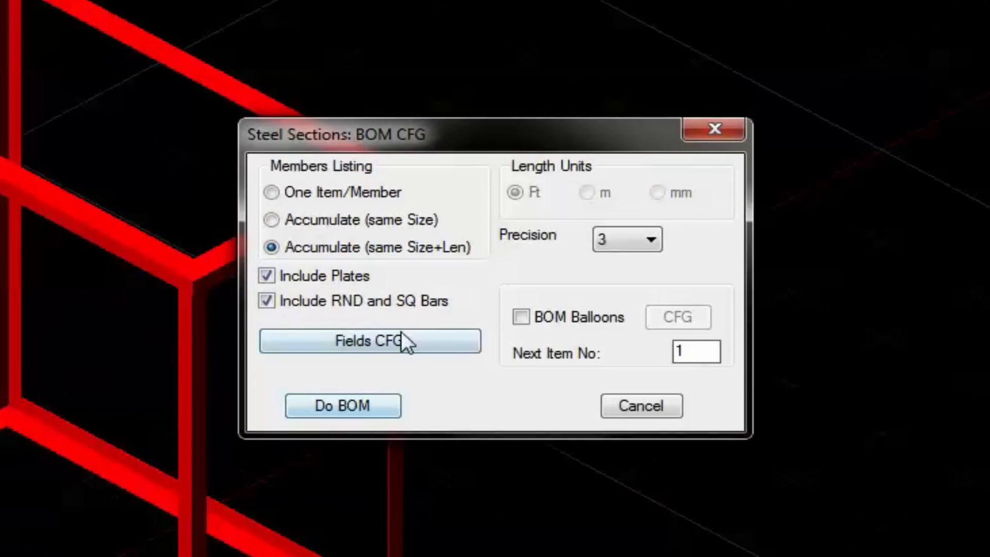
pyautogui.click(369, 341)
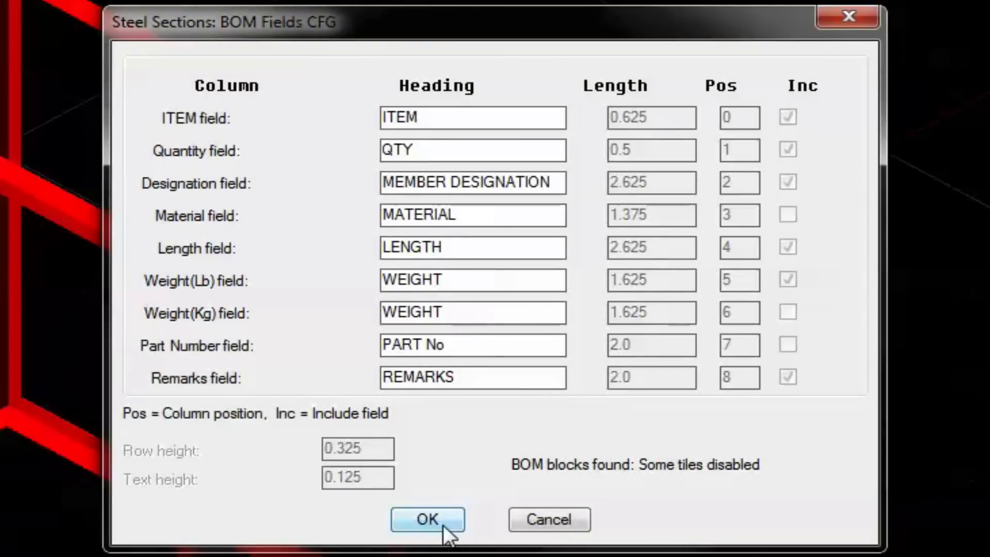
pyautogui.click(427, 519)
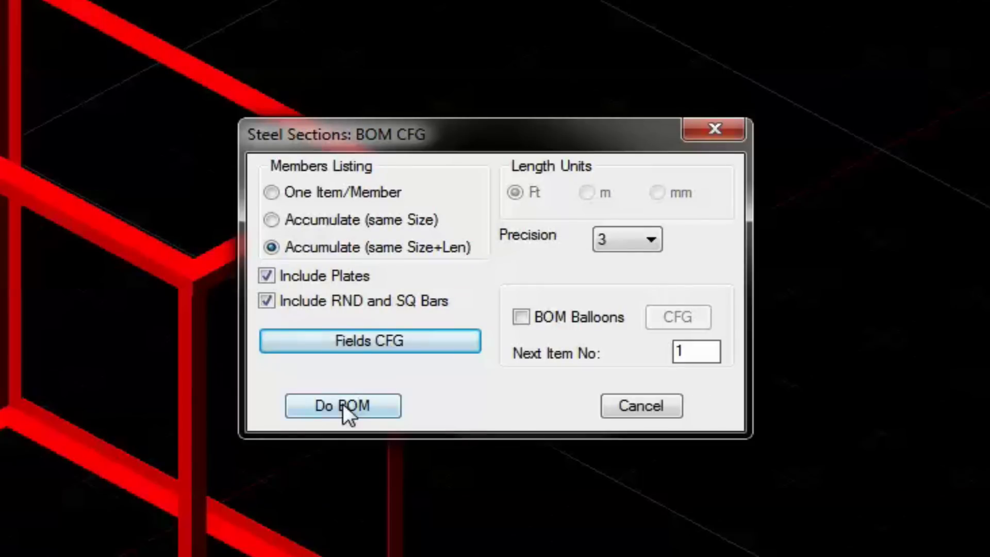
pyautogui.click(343, 405)
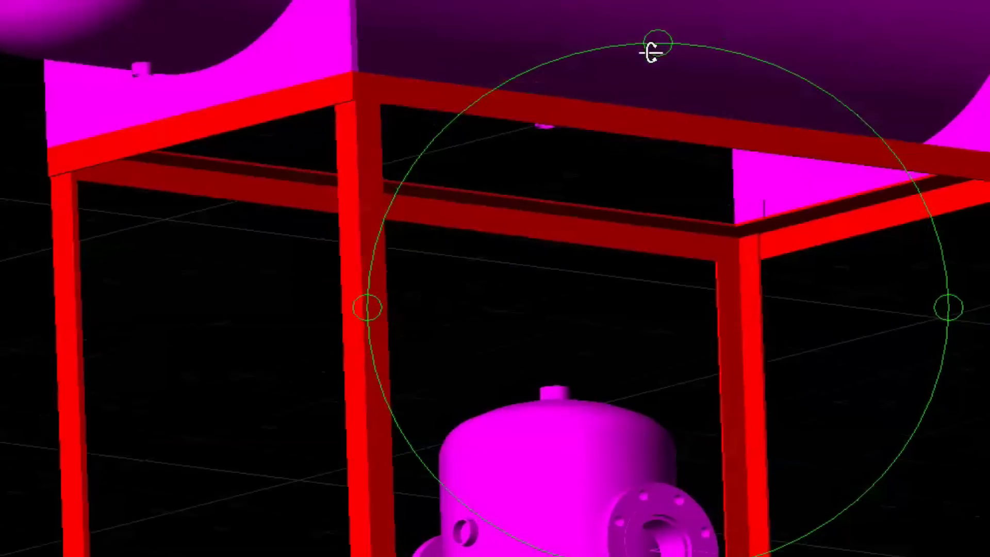
pyautogui.moveTo(650, 54); pyautogui.dragTo(637, 170)
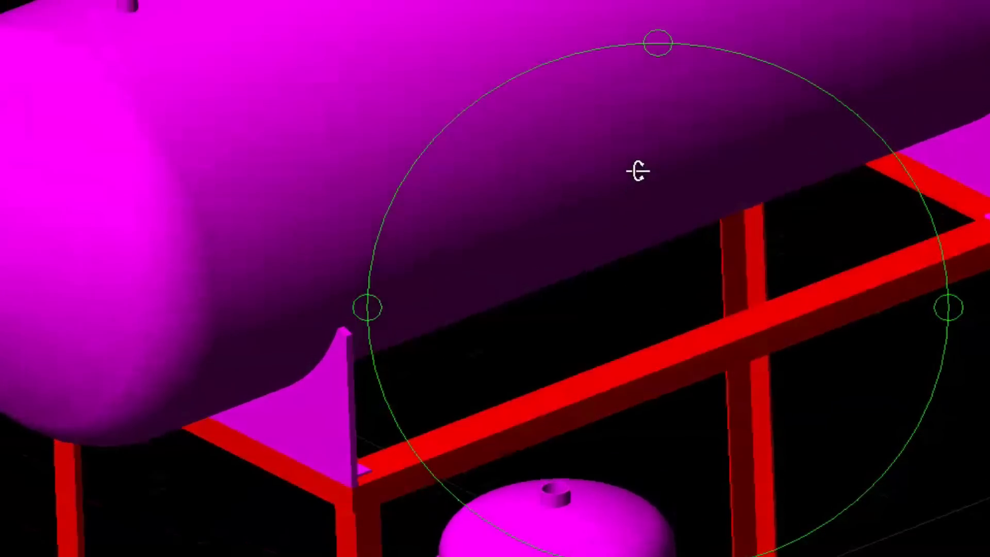